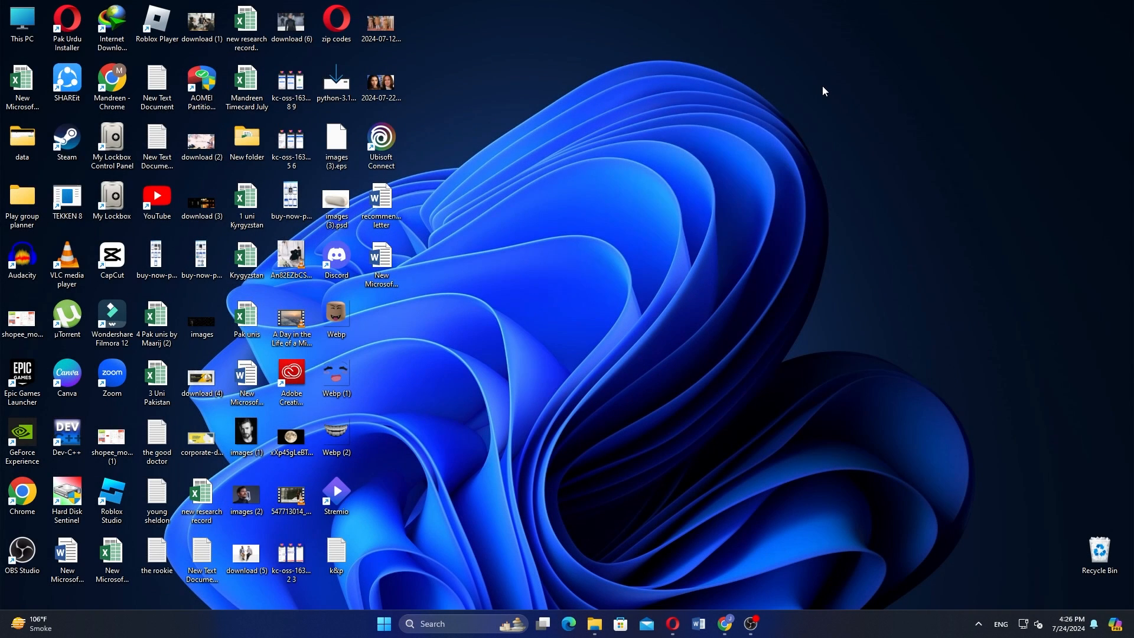
# Bring up the Opera browser showing the Google Forms about page.
pyautogui.click(671, 624)
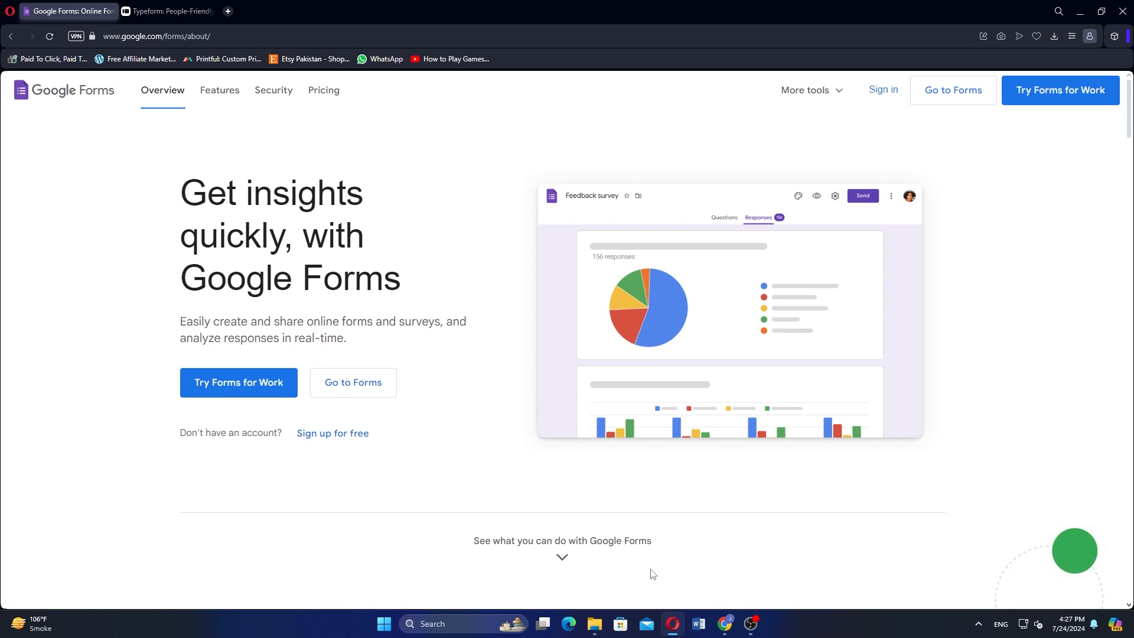
pyautogui.moveTo(650, 538)
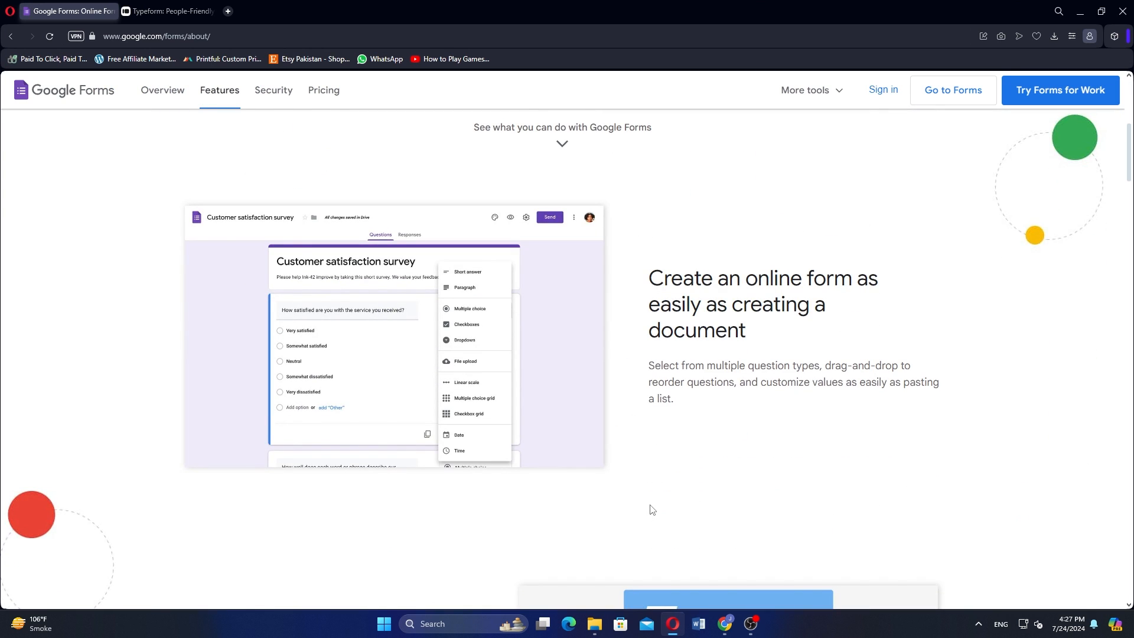
# Scroll past polished surveys and automatic summaries to the collaboration and sharing features.
pyautogui.scroll(-3)
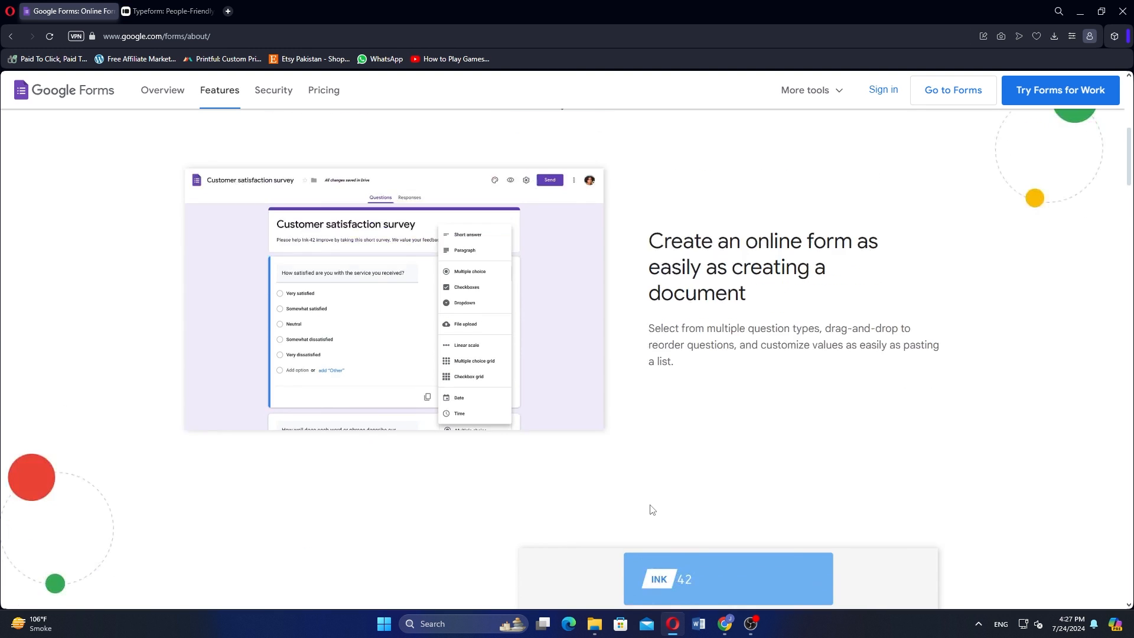
pyautogui.scroll(-3)
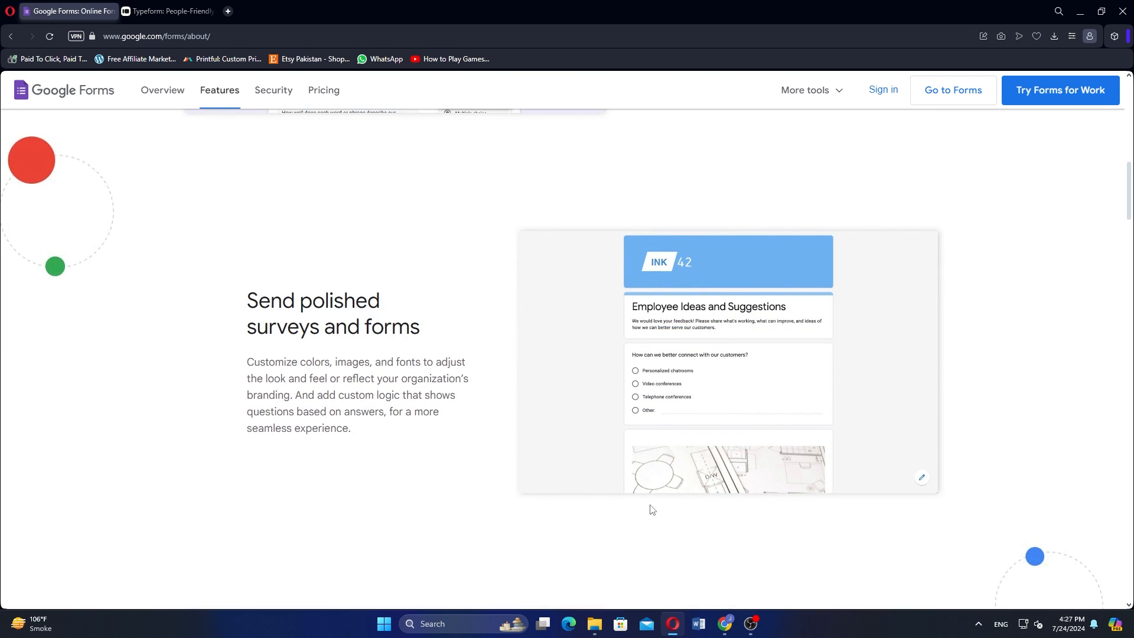
pyautogui.scroll(-3)
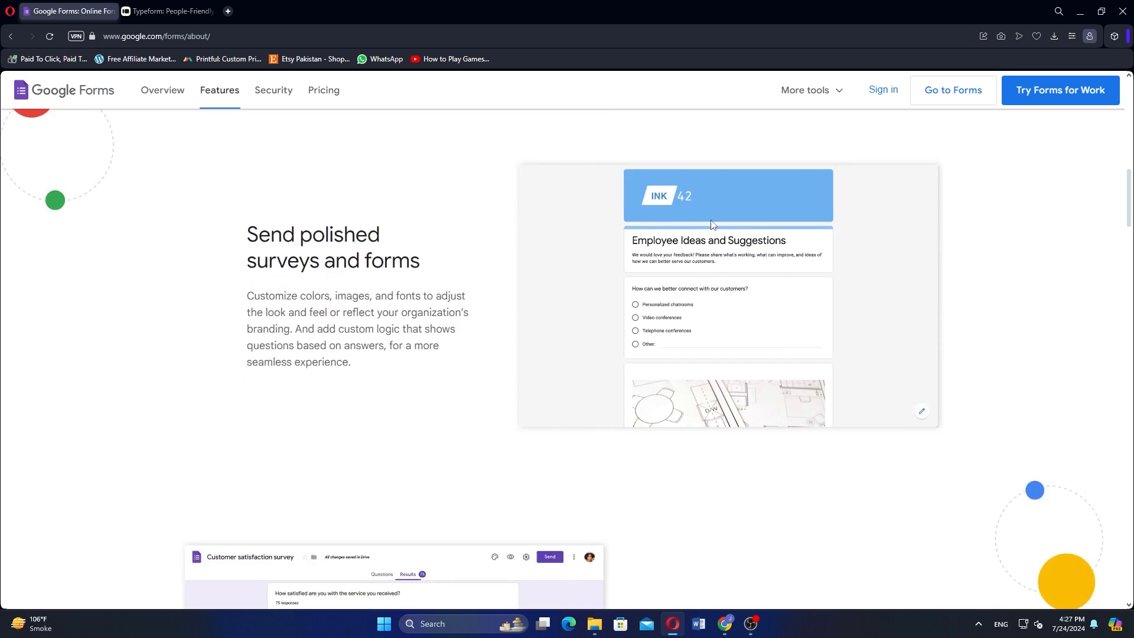
pyautogui.scroll(-3)
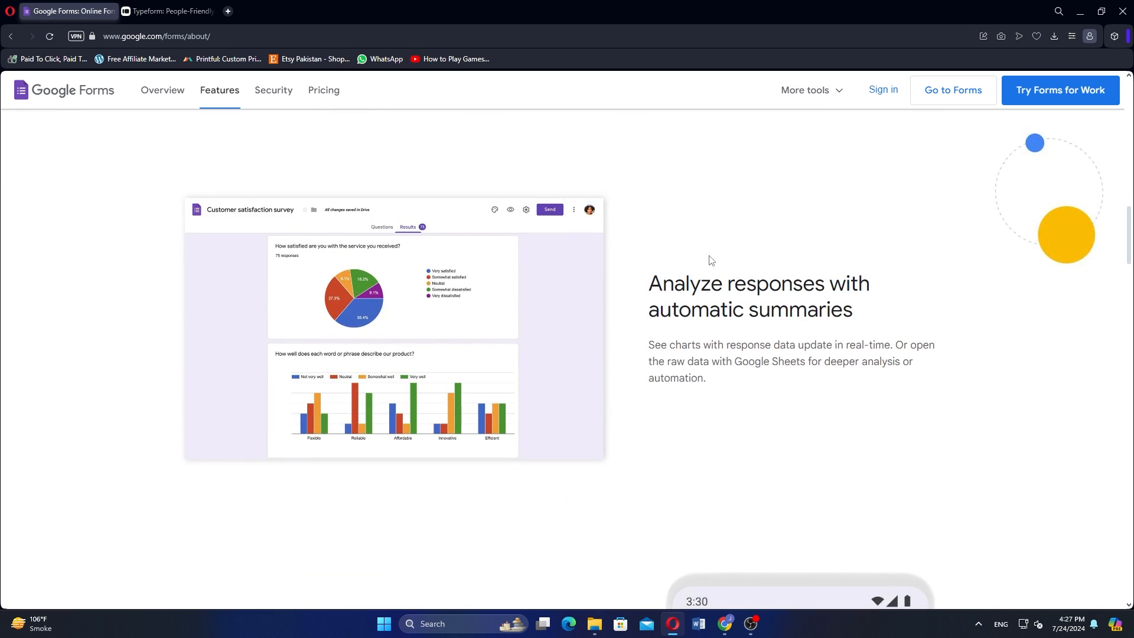
pyautogui.scroll(-3)
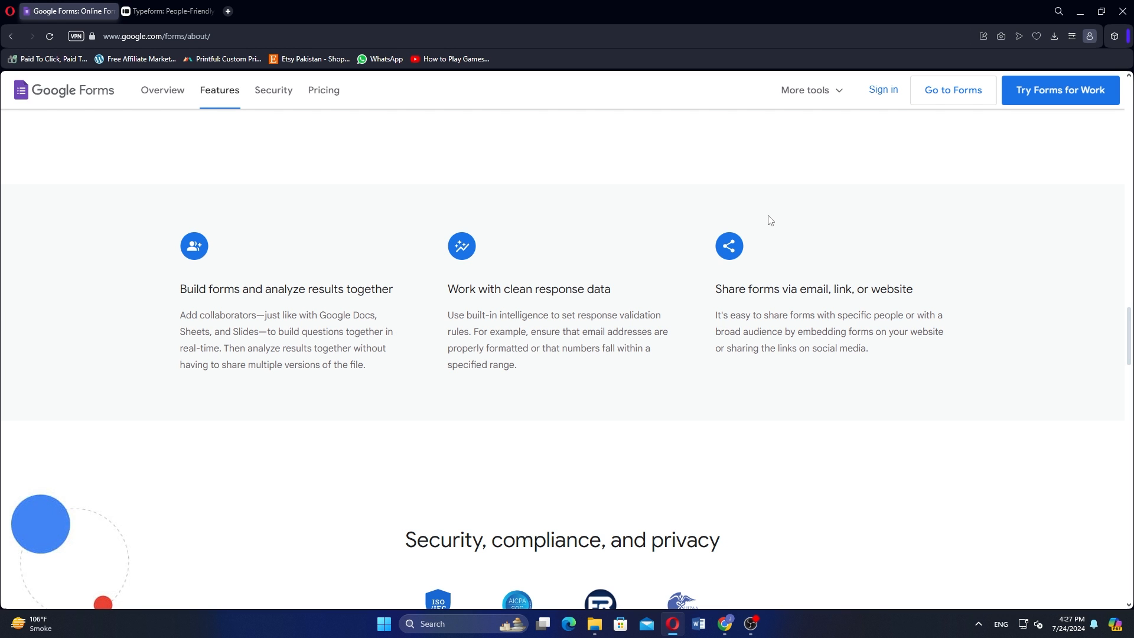
# Scroll to the Security, compliance, and privacy section, then switch to the Typeform tab.
pyautogui.click(274, 90)
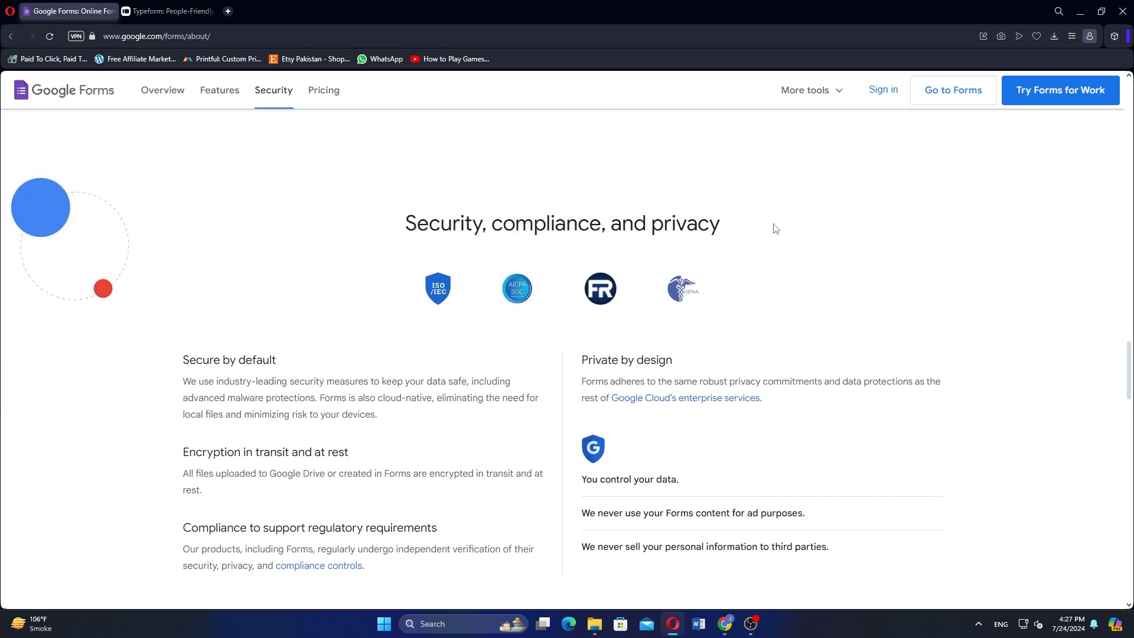
pyautogui.scroll(-3)
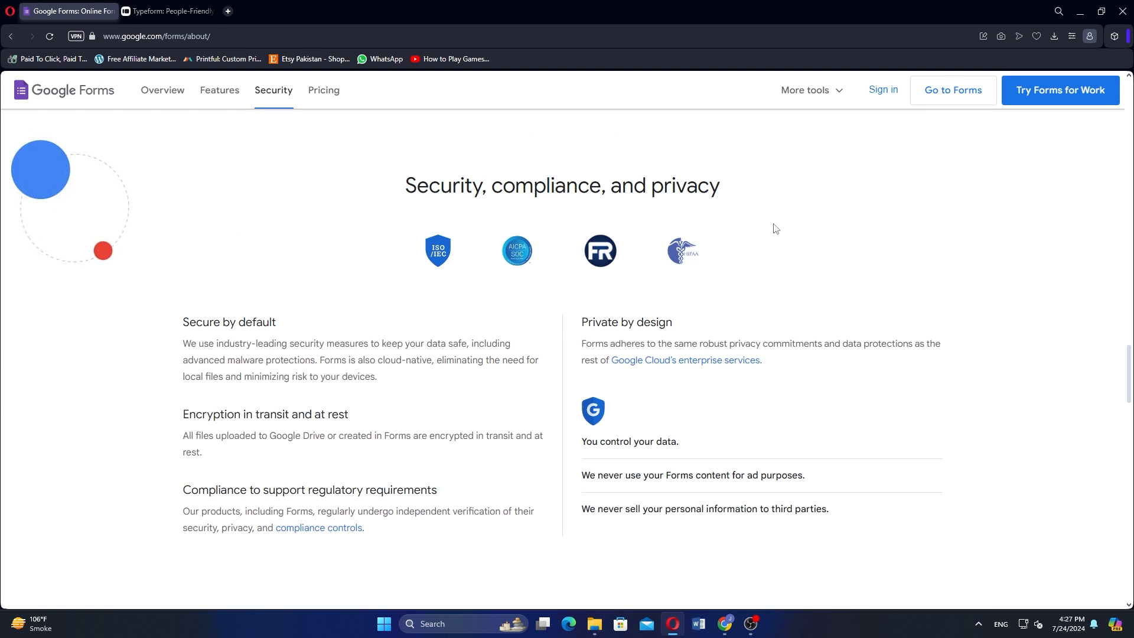
pyautogui.click(170, 11)
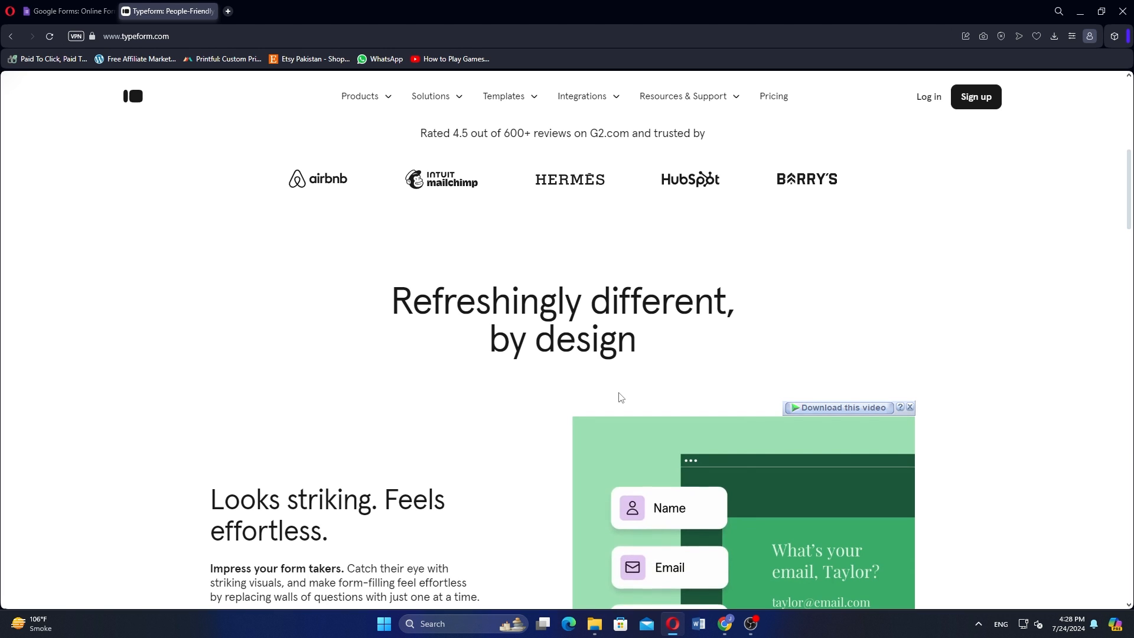
# Scroll Typeform's homepage past 'Looks striking. Feels effortless.' to 'Embeds smoothly. Reveals more.'.
pyautogui.scroll(-3)
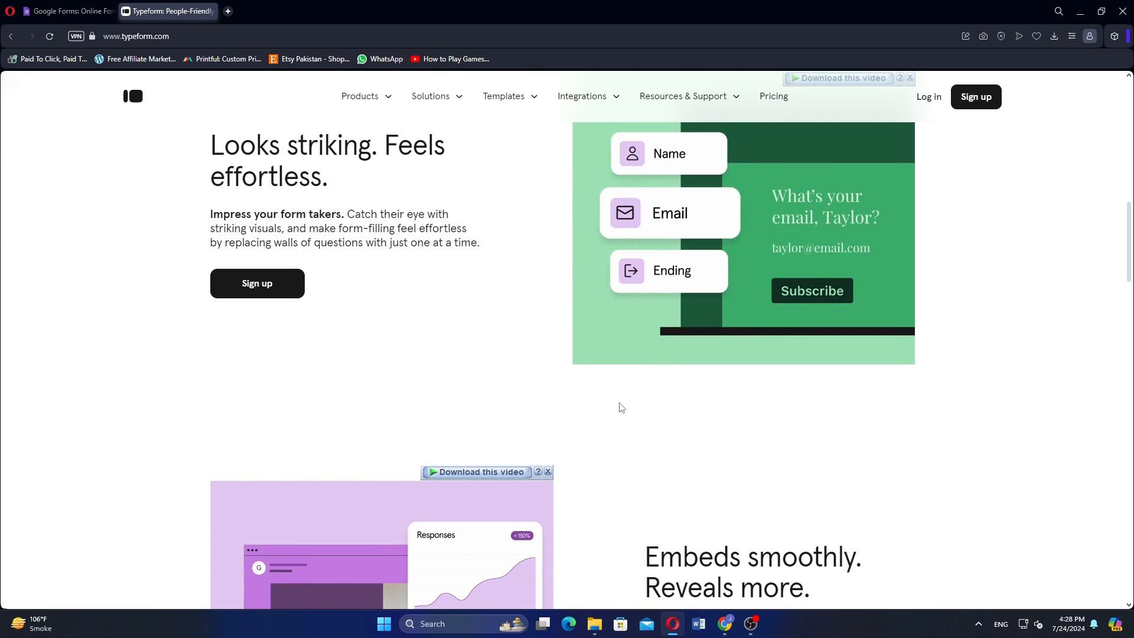
pyautogui.scroll(-3)
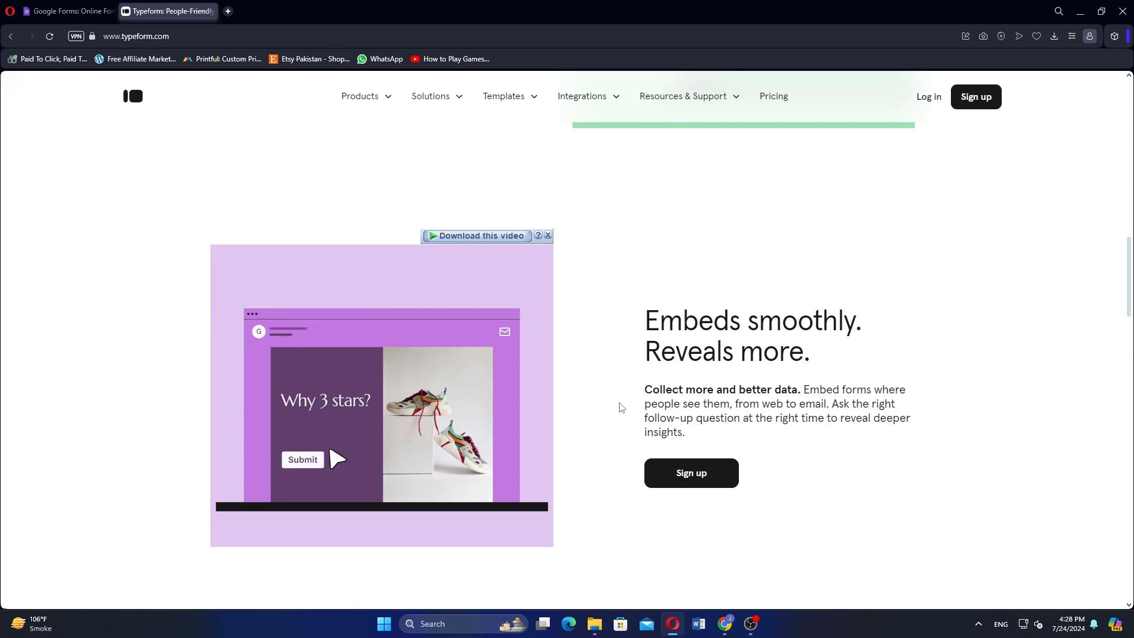
# Scroll past integrations to the 'Do it all with a form' template categories.
pyautogui.scroll(-3)
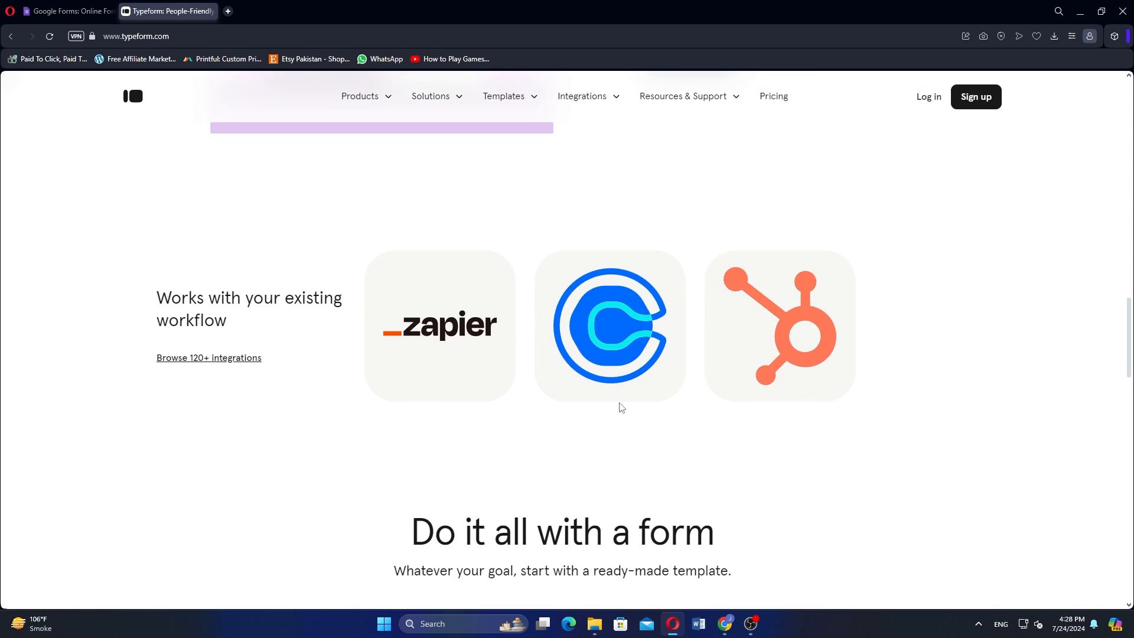
pyautogui.scroll(-3)
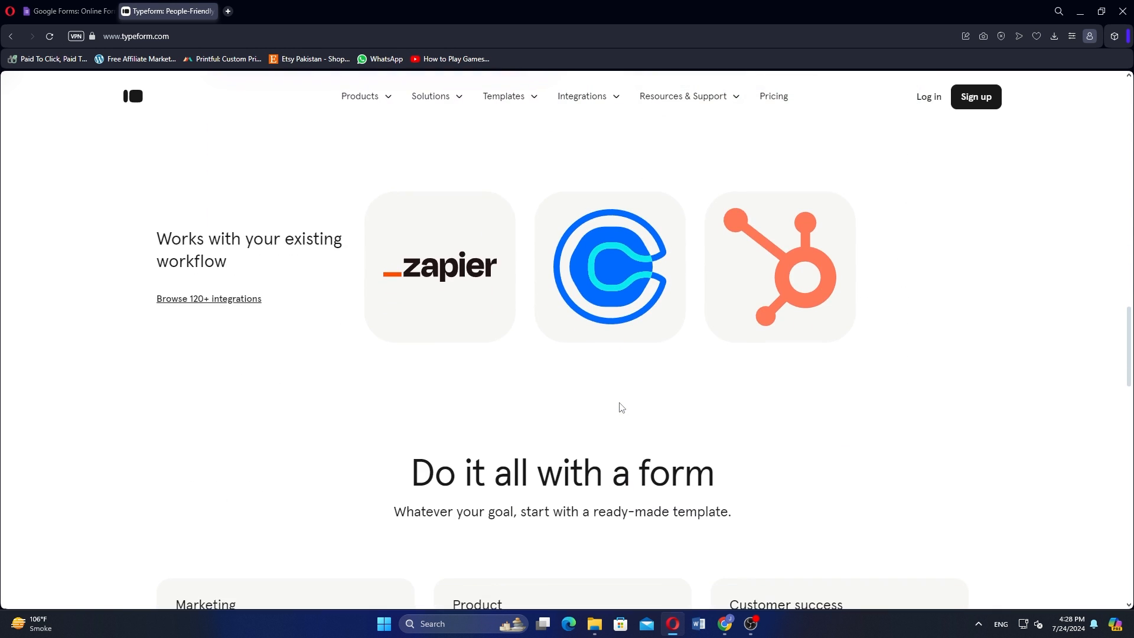
pyautogui.moveTo(615, 416)
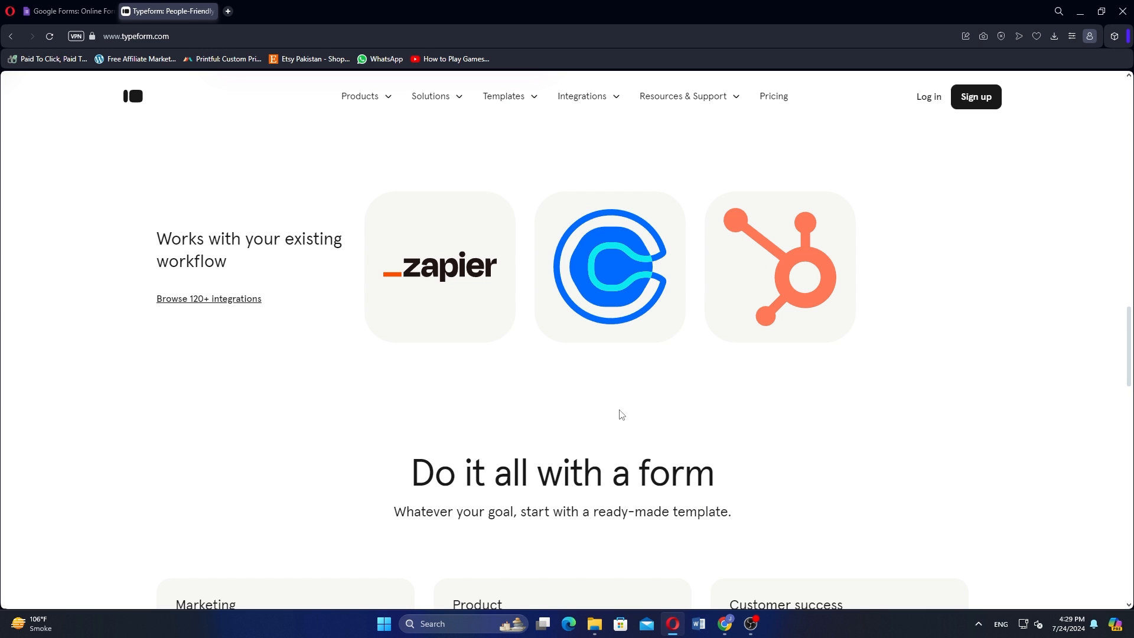
pyautogui.scroll(-3)
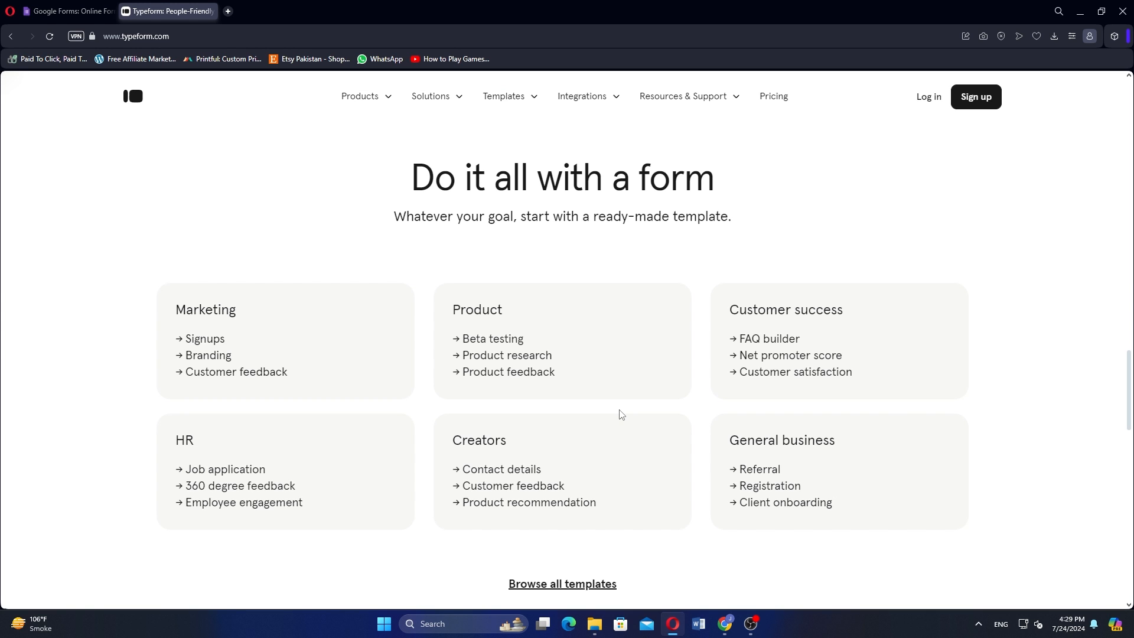
# Scroll past 'Why Typeform?' statistics to the 'Break the norm of forms' free plan and footer.
pyautogui.scroll(-3)
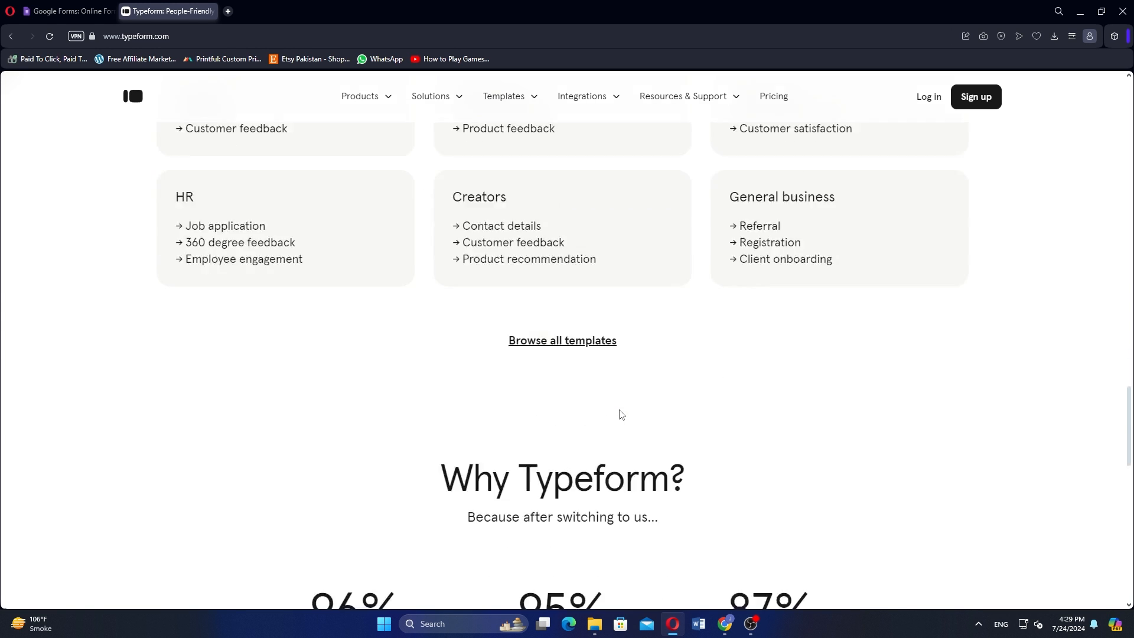
pyautogui.scroll(-3)
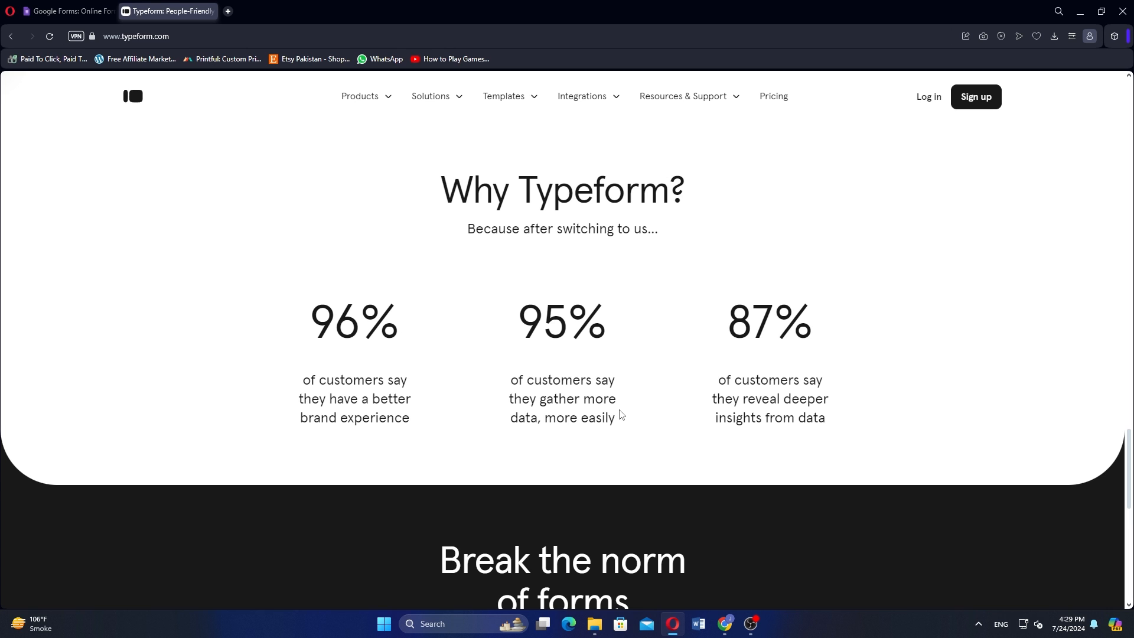
pyautogui.moveTo(621, 421)
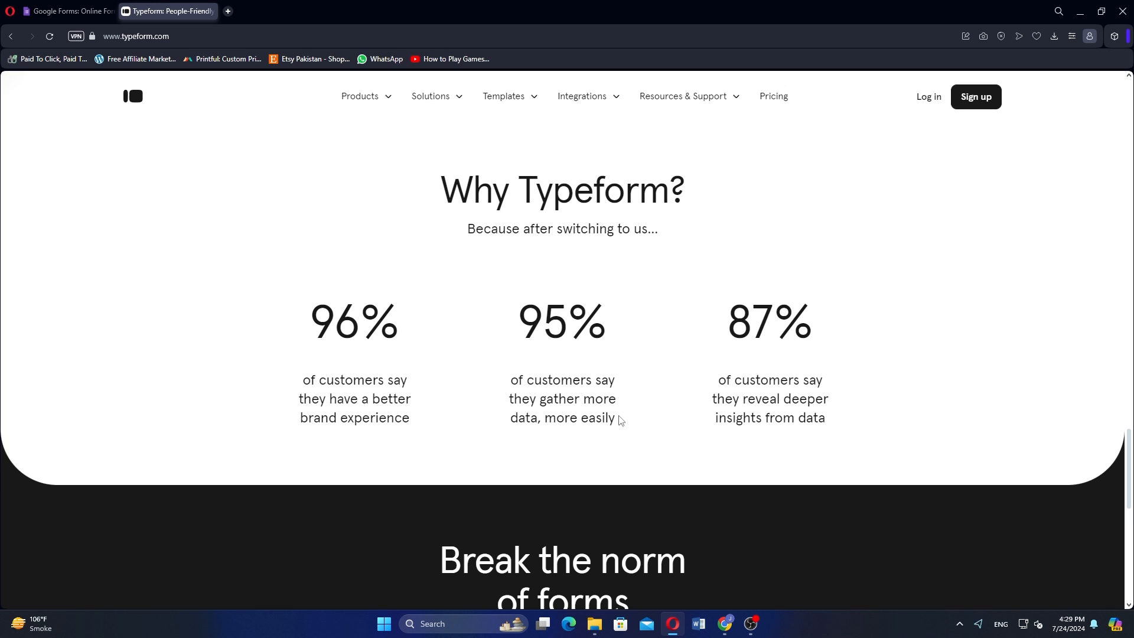
pyautogui.scroll(-3)
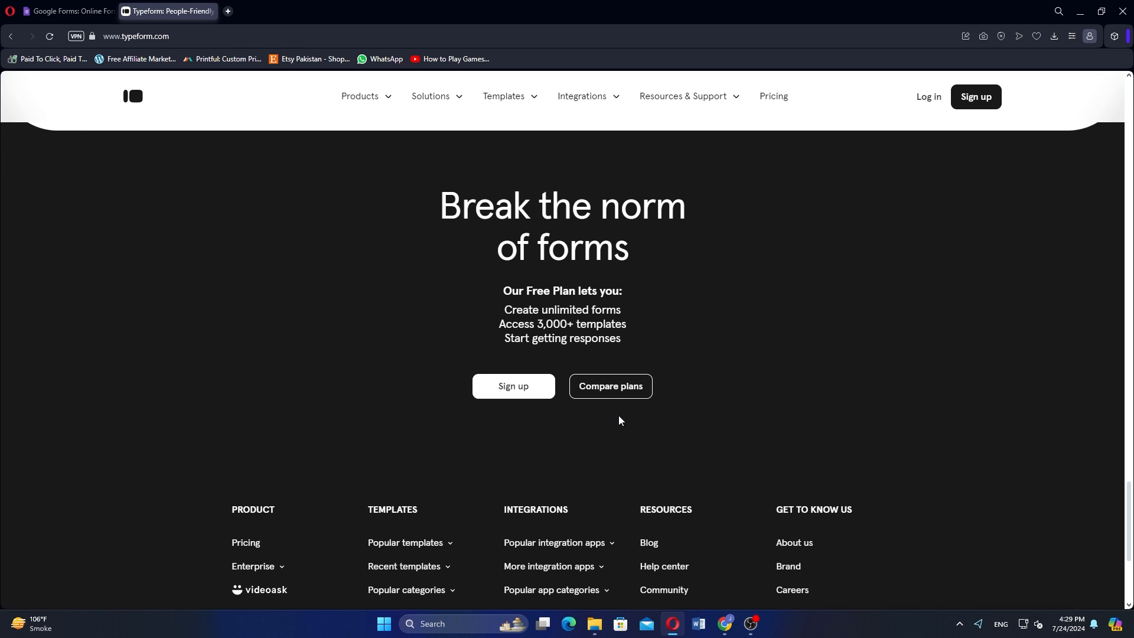